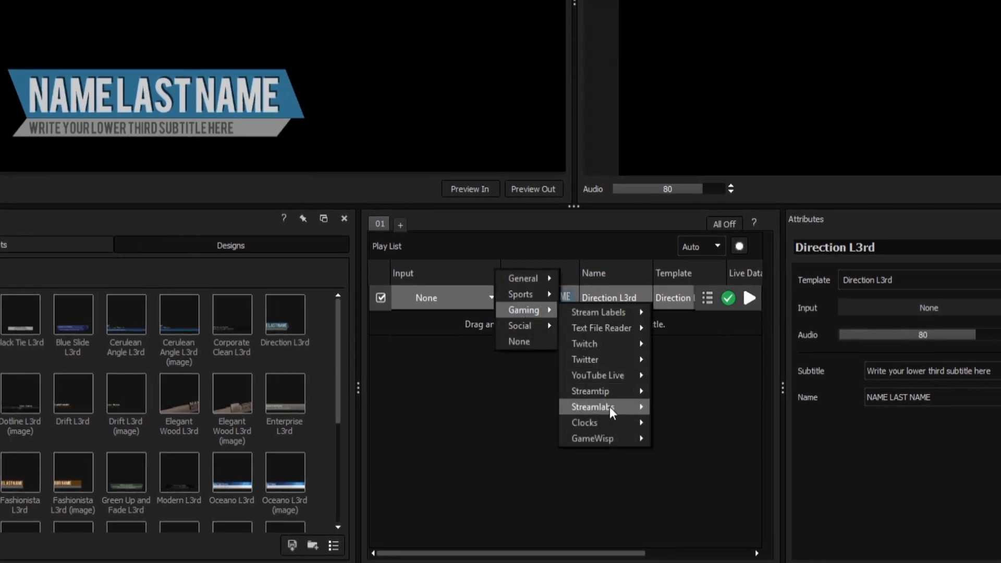
- Feed the Direction L3rd title from Streamlabs Tip Alert and approve Twitch login access
left_click(592, 406)
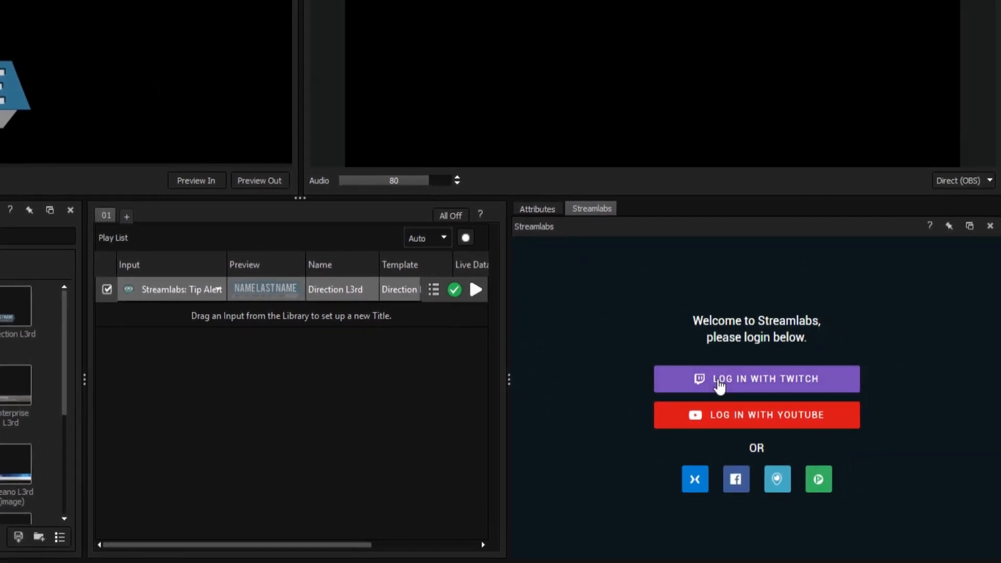
left_click(756, 378)
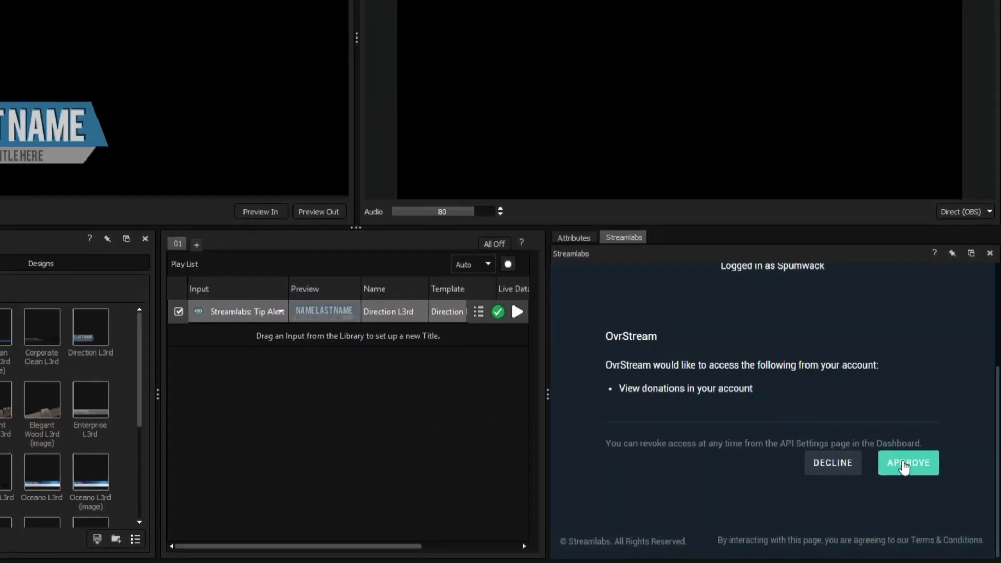
left_click(908, 463)
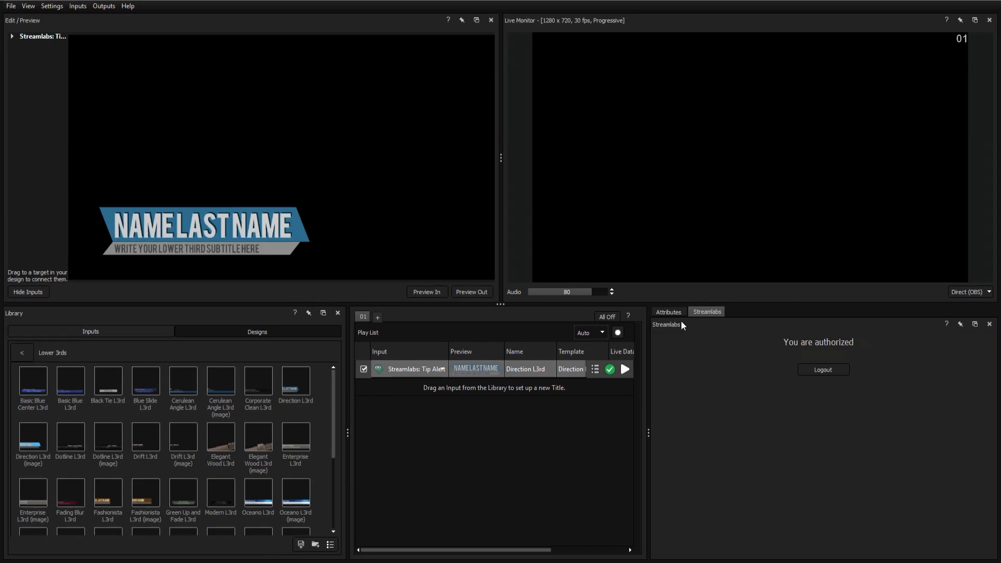
left_click(668, 313)
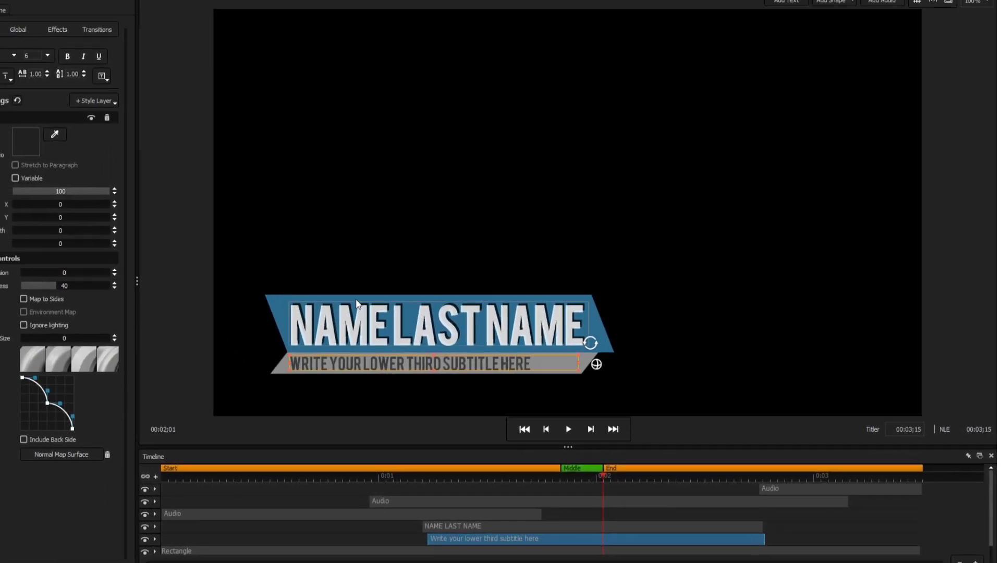
- Show the subtitle layer's Global settings and open its Text Variable data-source list
left_click(87, 52)
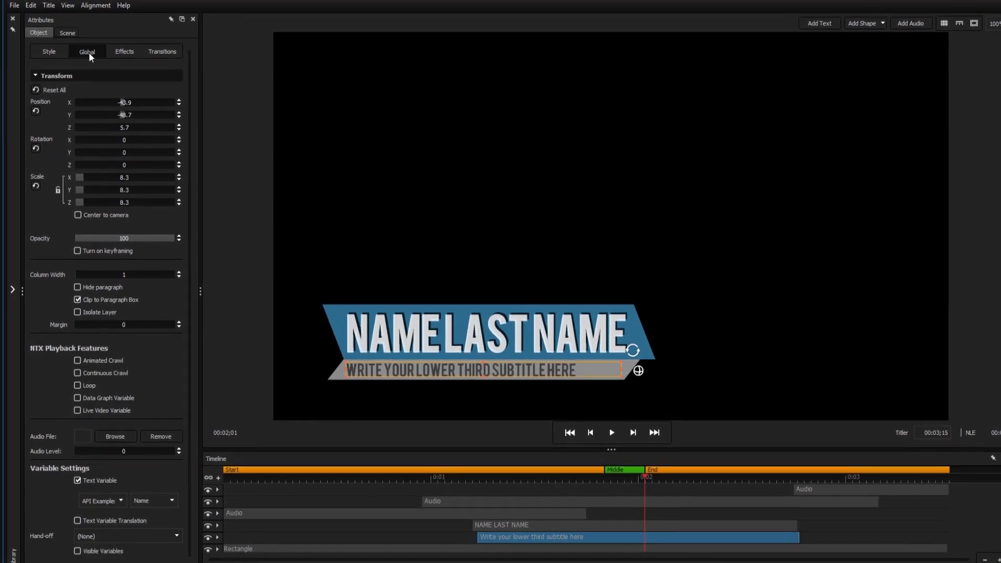
left_click(103, 501)
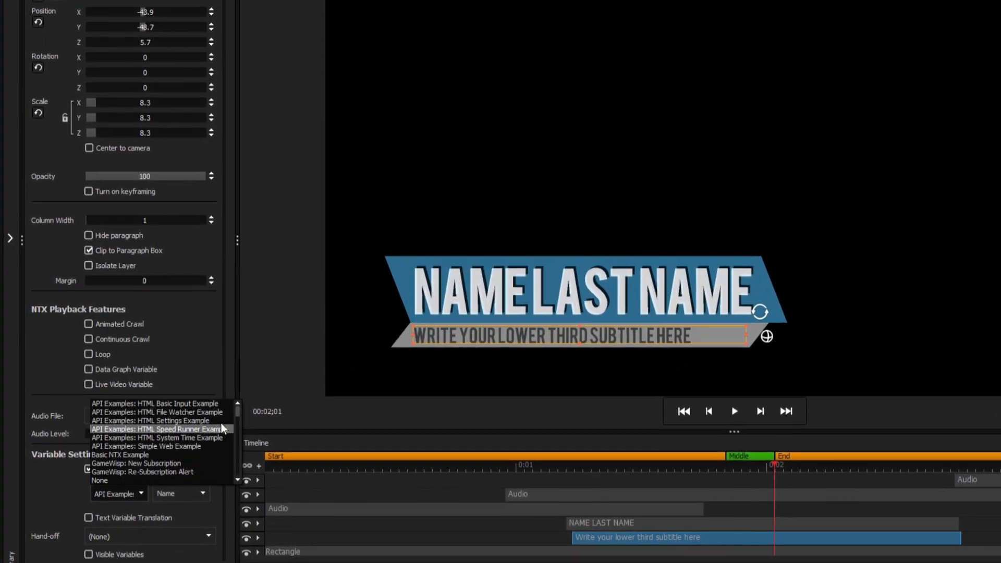